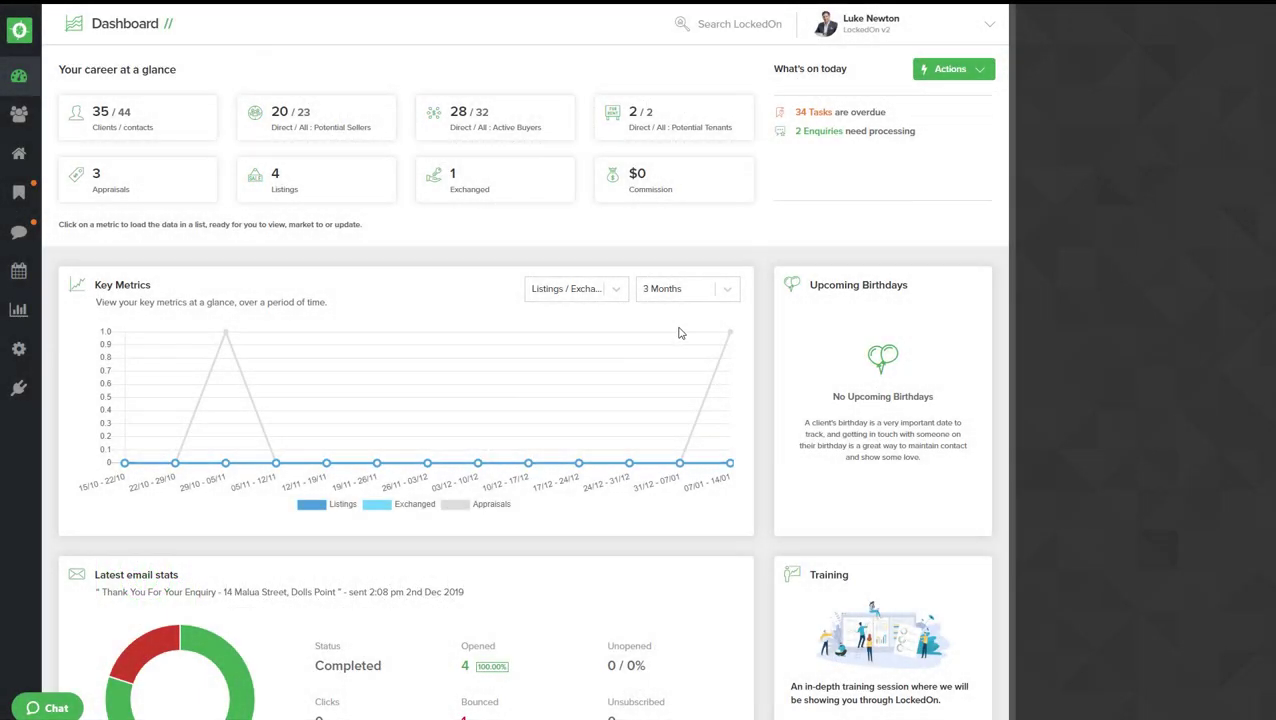
pyautogui.moveTo(696, 324)
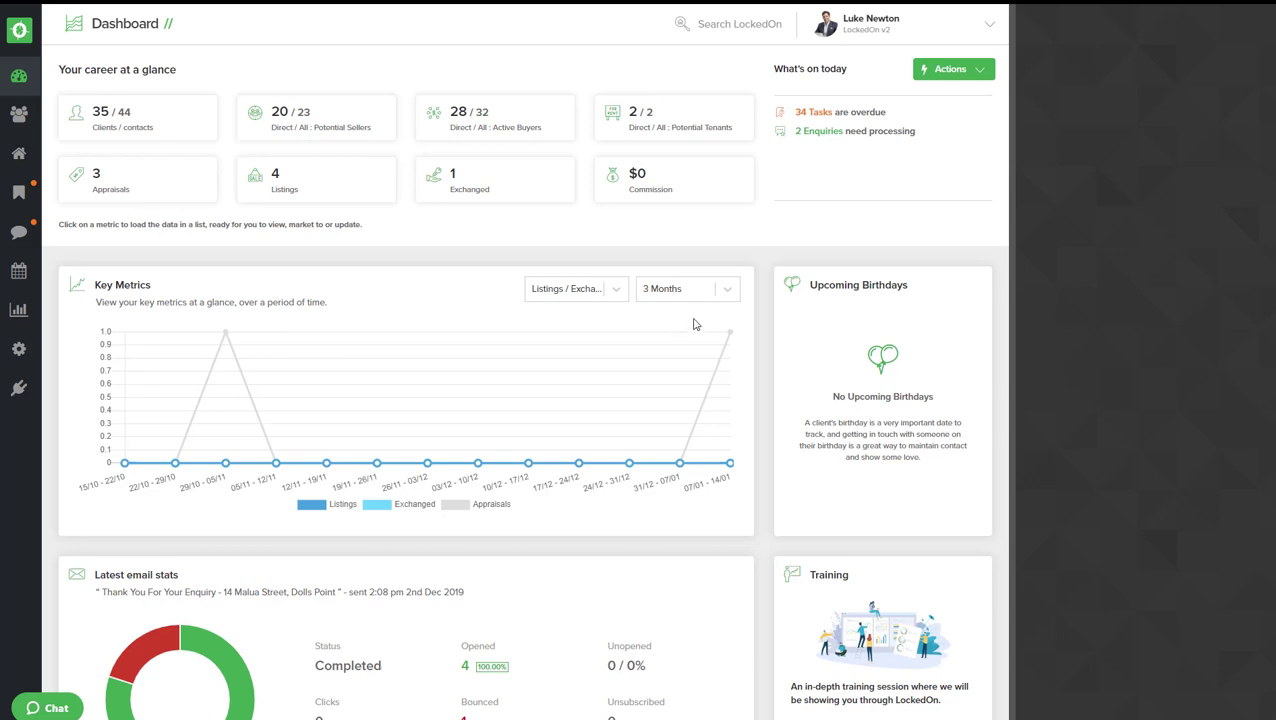
pyautogui.moveTo(703, 320)
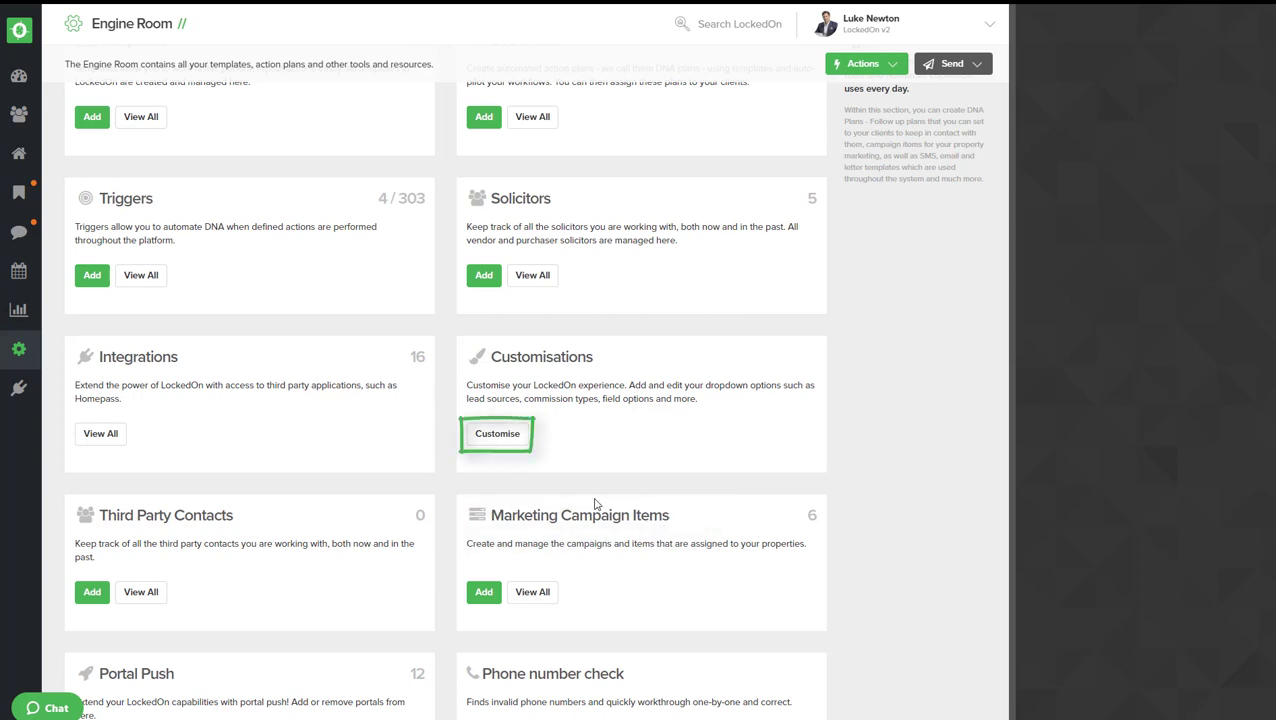
# Step: Open Customise and review the Mkt. Publications and Mkt. Categories lists, ending on Publications
pyautogui.click(497, 433)
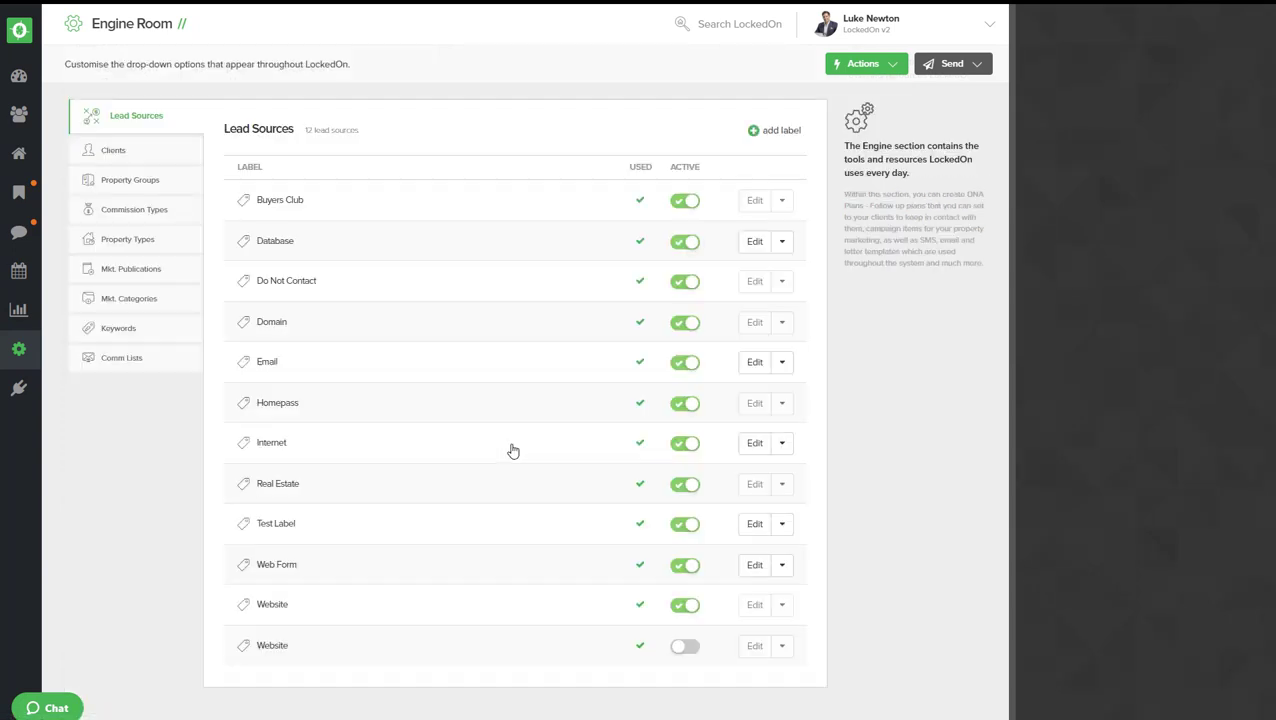
pyautogui.click(131, 268)
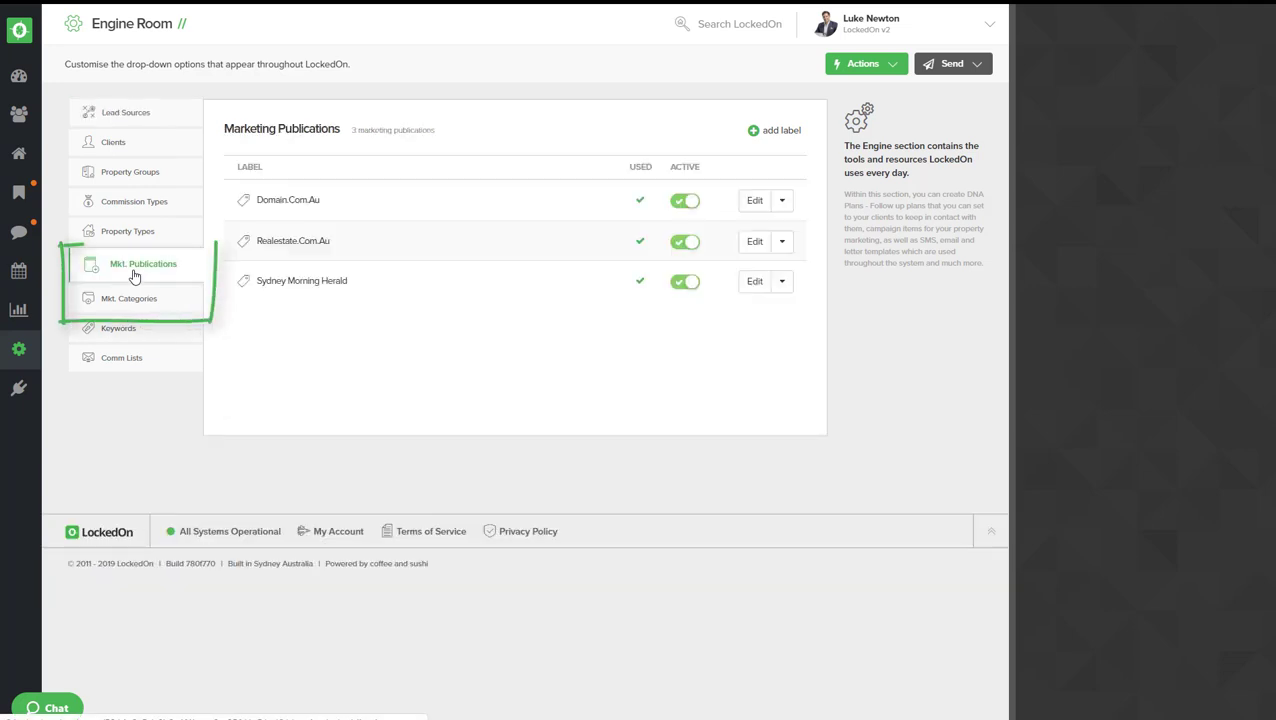
pyautogui.click(141, 293)
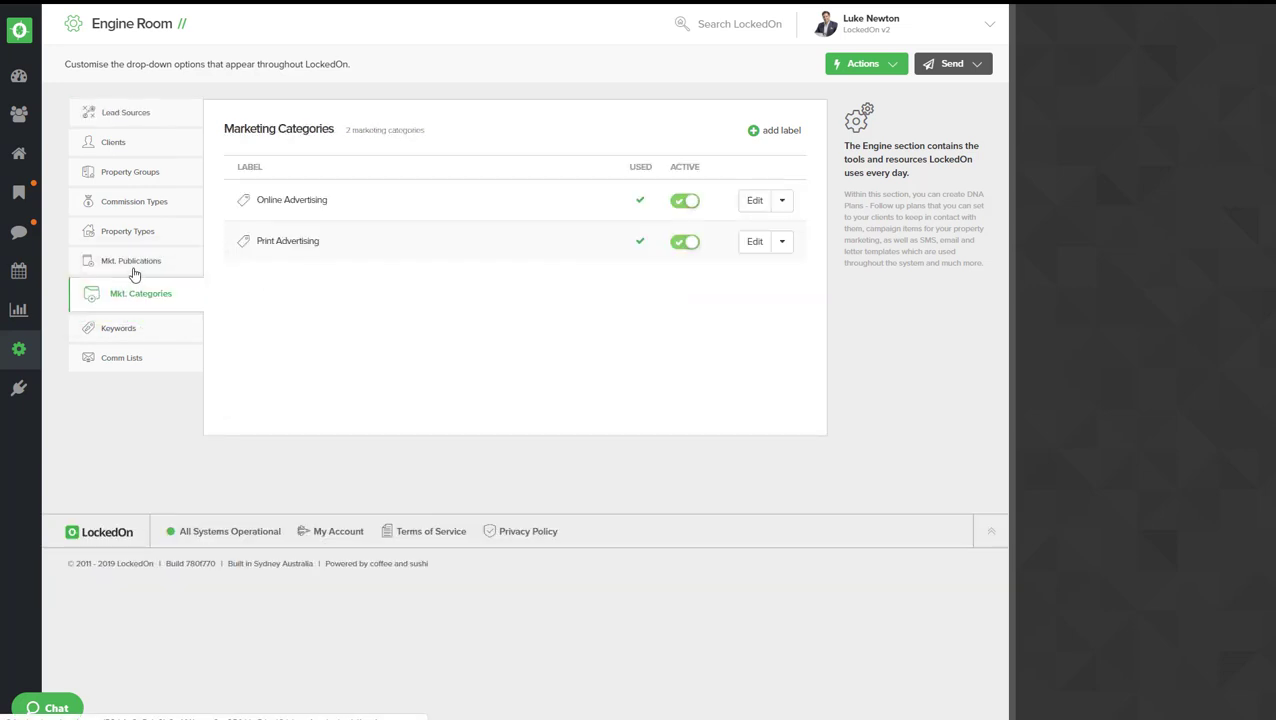
pyautogui.click(130, 261)
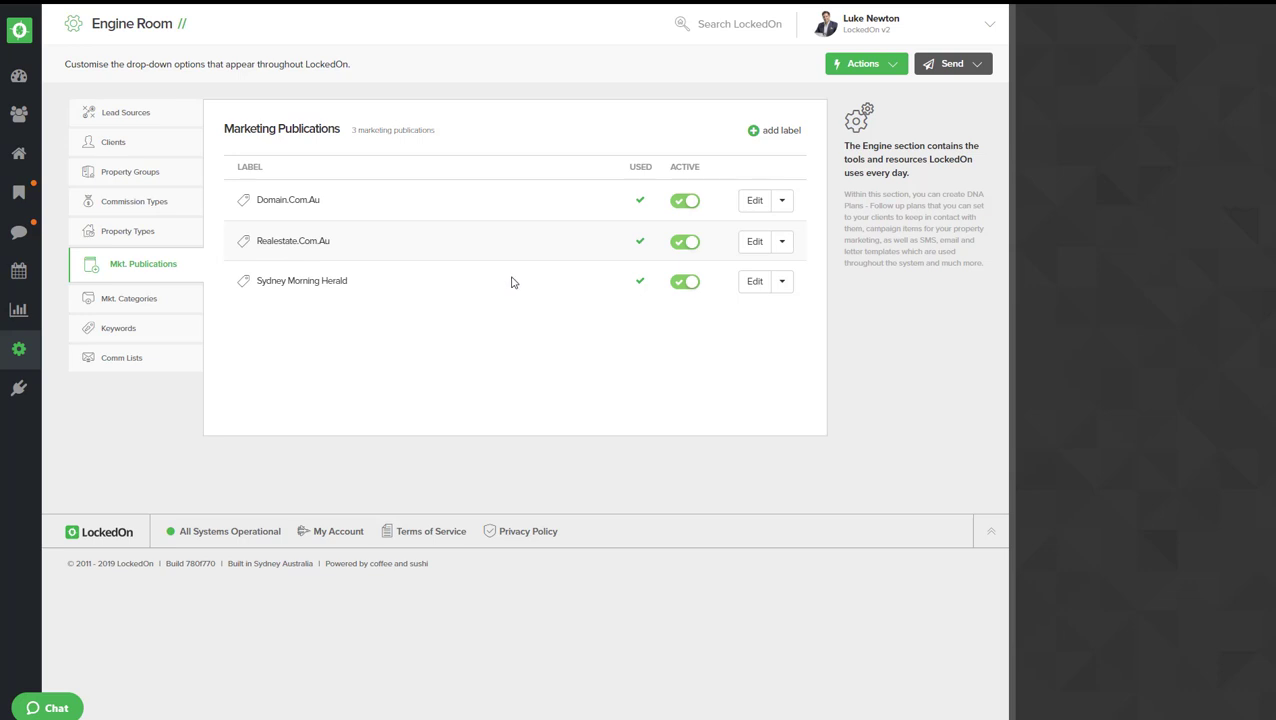
pyautogui.moveTo(445, 319)
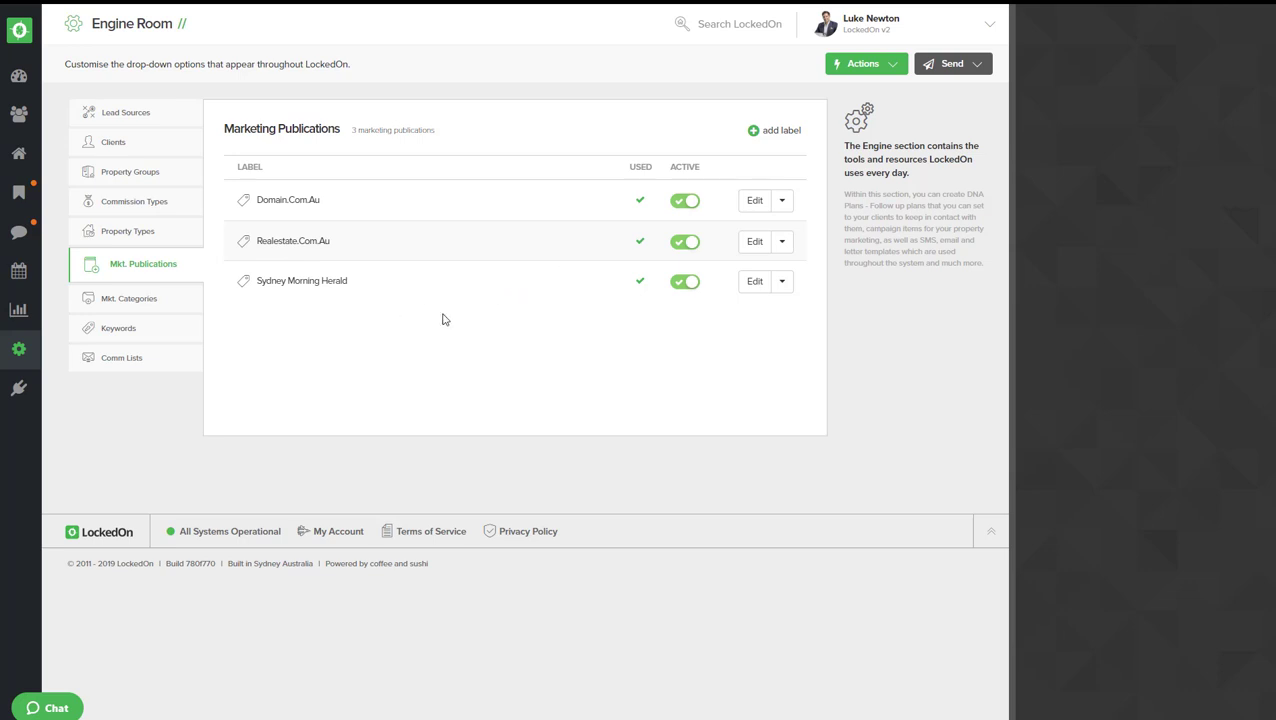
pyautogui.moveTo(422, 256)
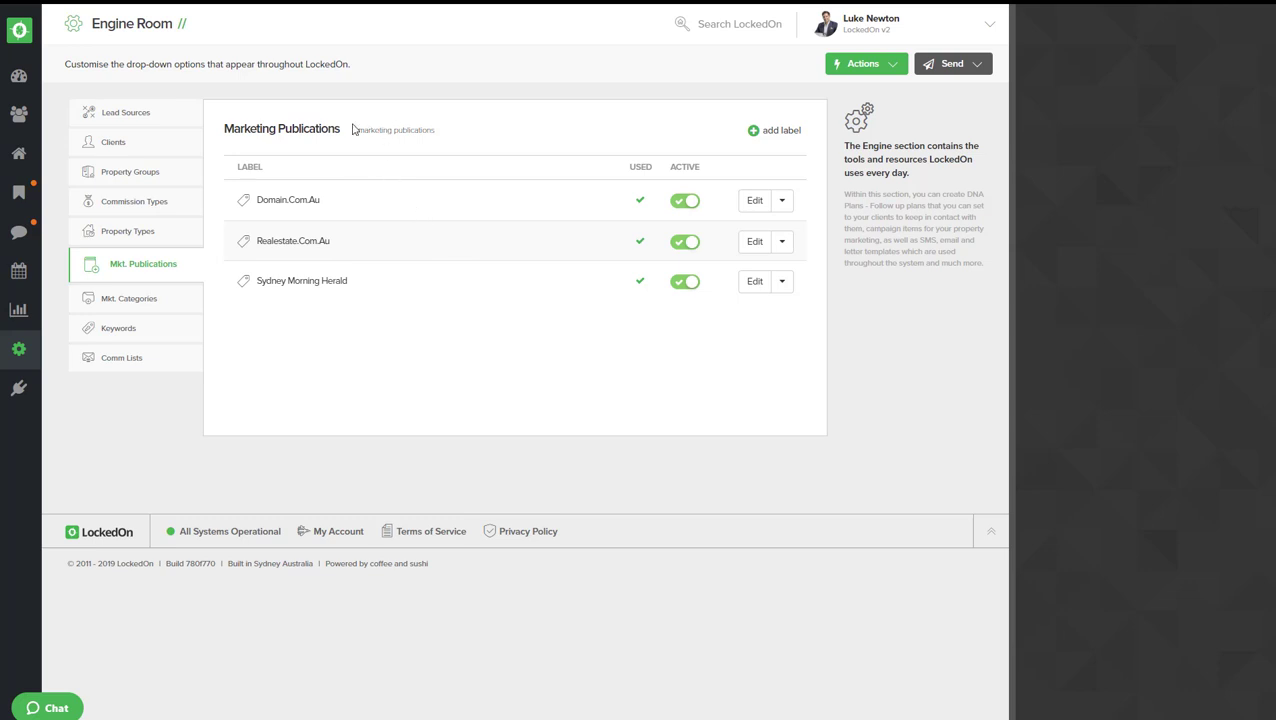
pyautogui.moveTo(144, 311)
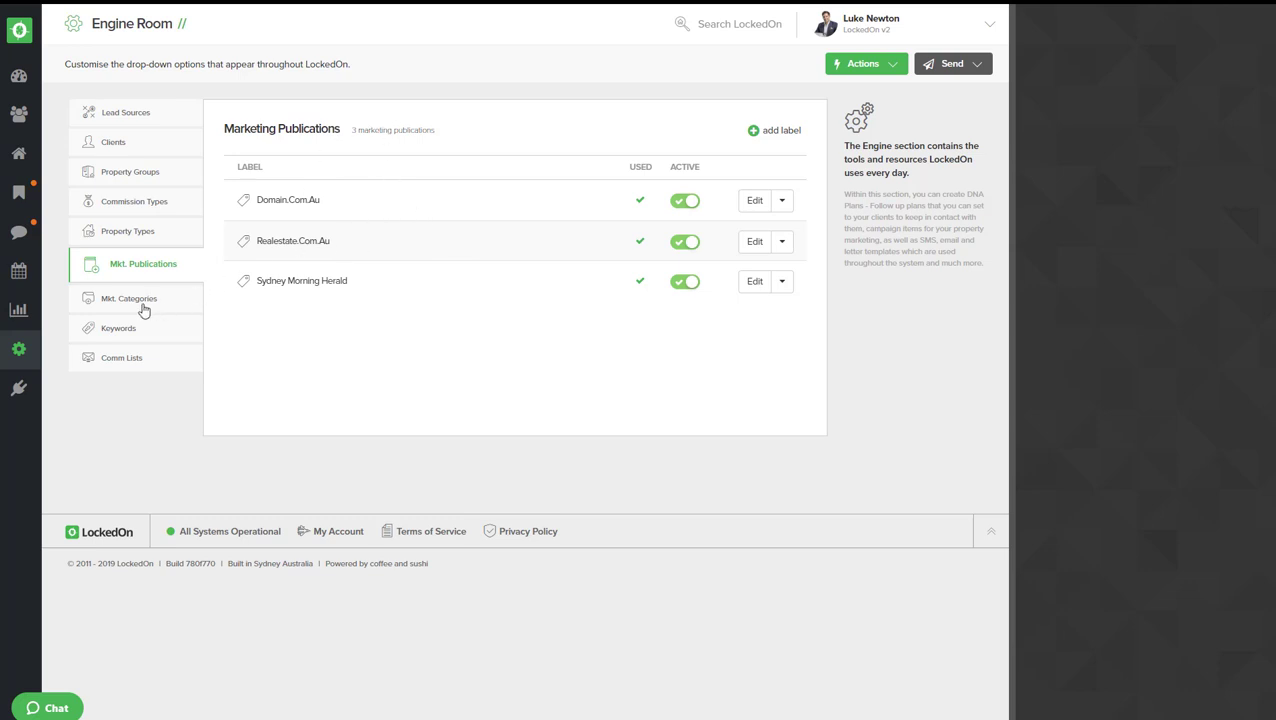
# Step: Compare the Mkt. Categories and Mkt. Publications lists, ending on Categories
pyautogui.click(141, 293)
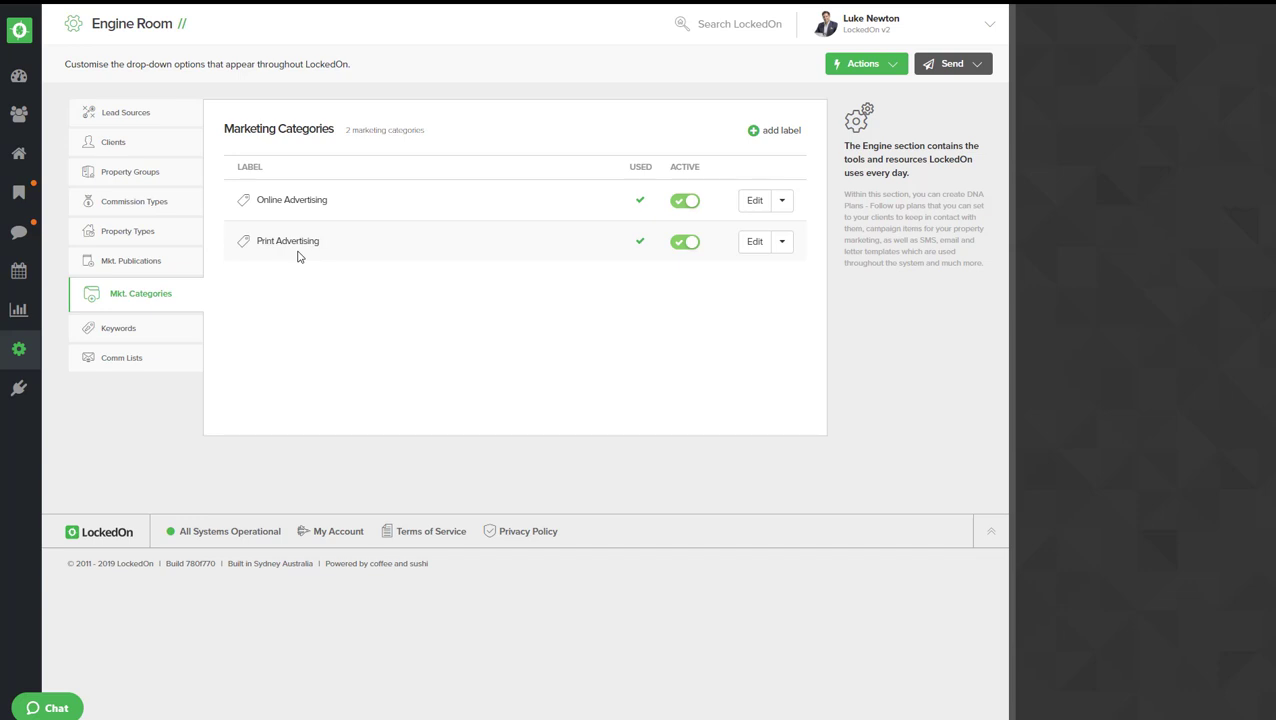
pyautogui.moveTo(325, 297)
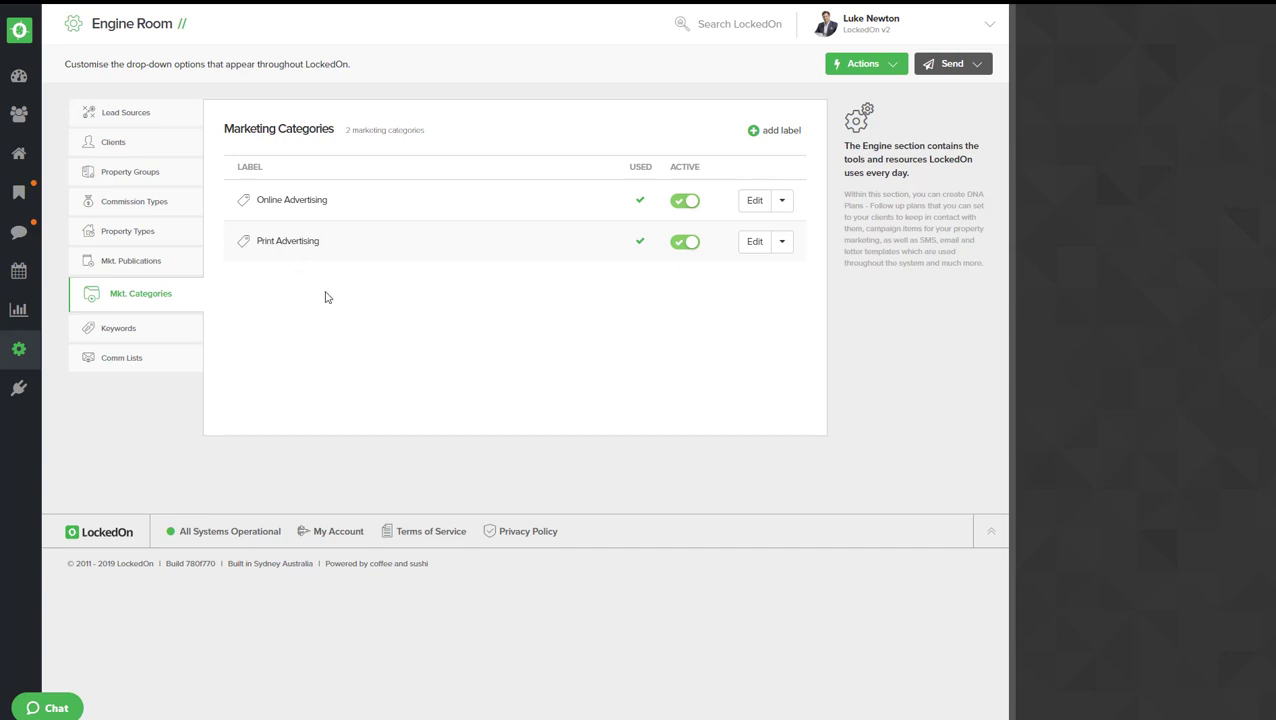
pyautogui.moveTo(324, 258)
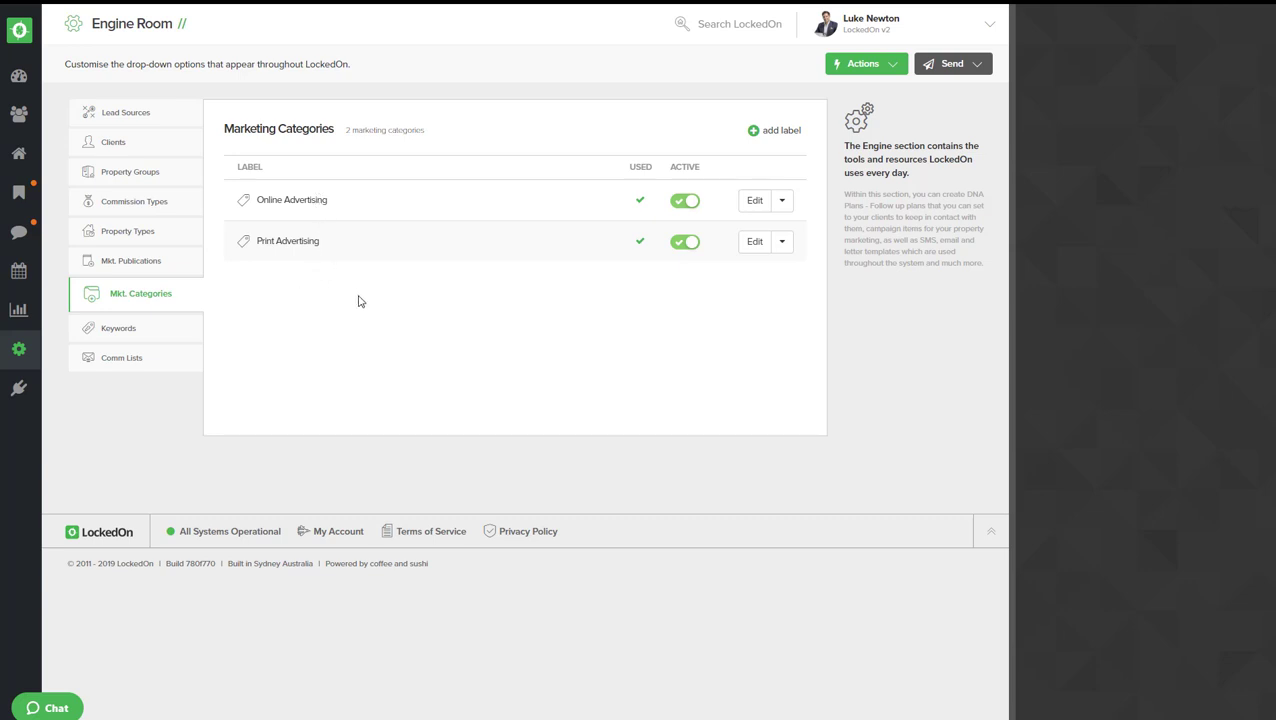
pyautogui.moveTo(357, 329)
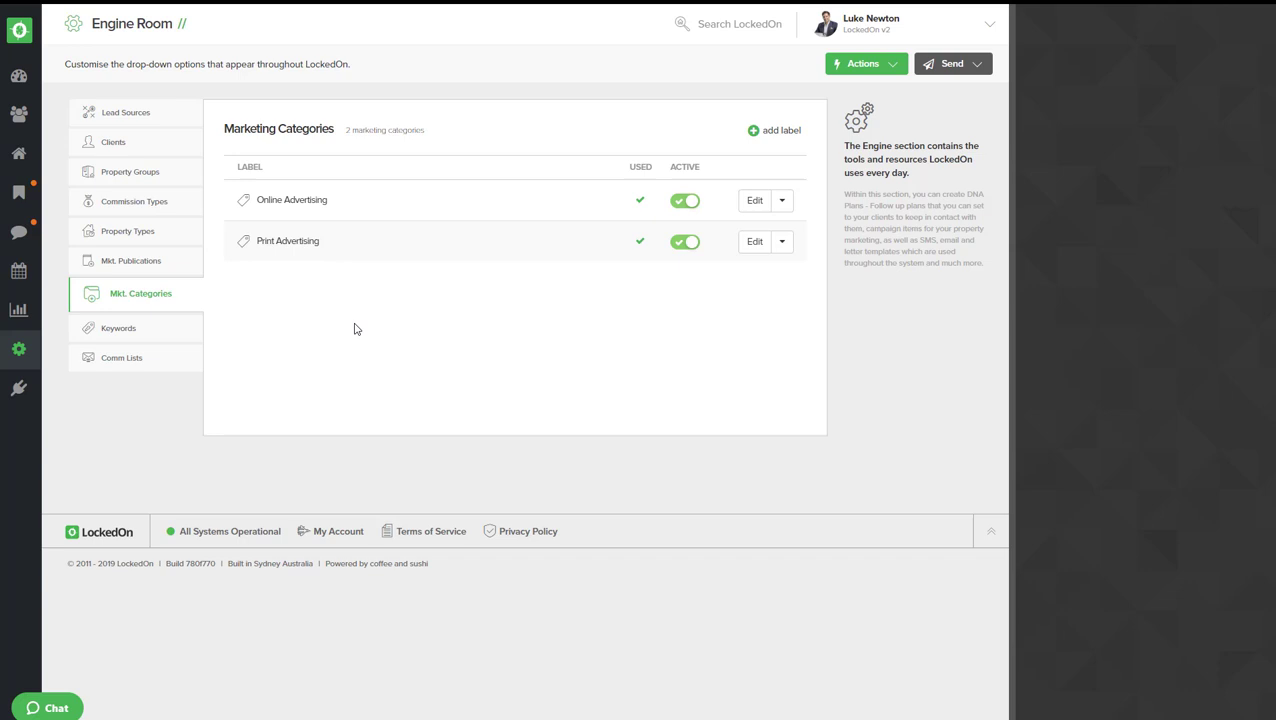
pyautogui.click(131, 263)
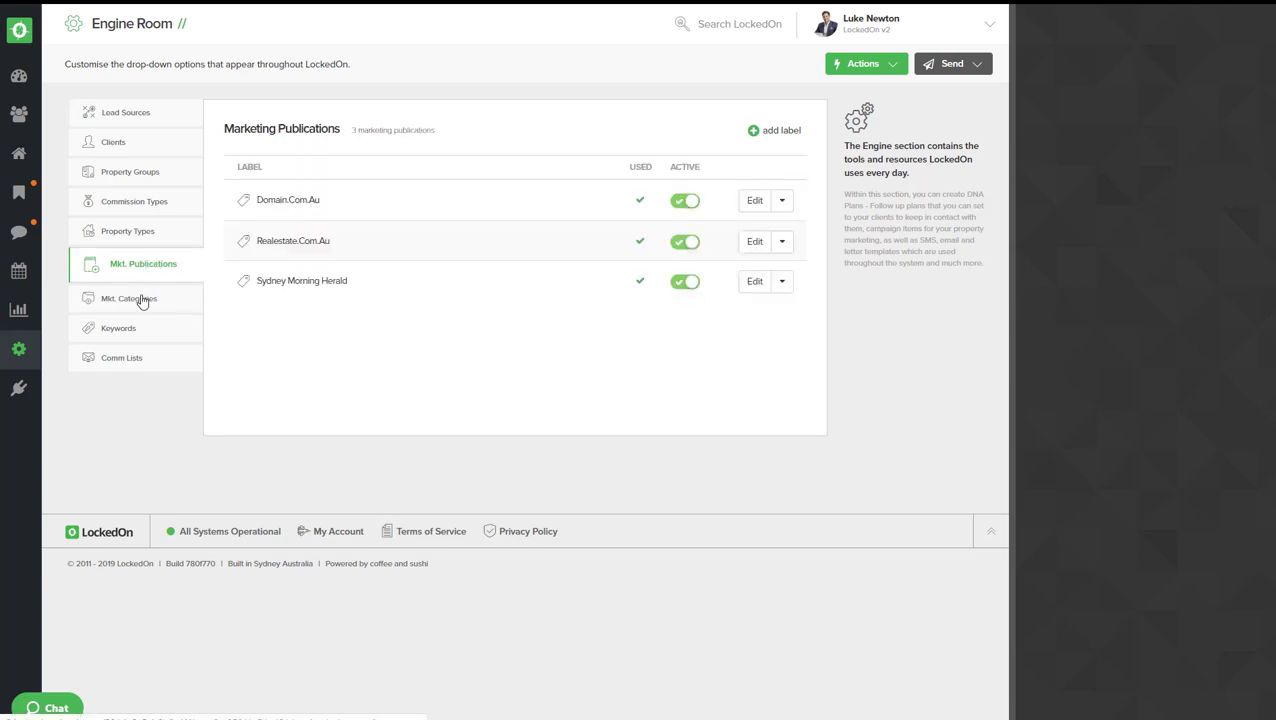
pyautogui.click(140, 297)
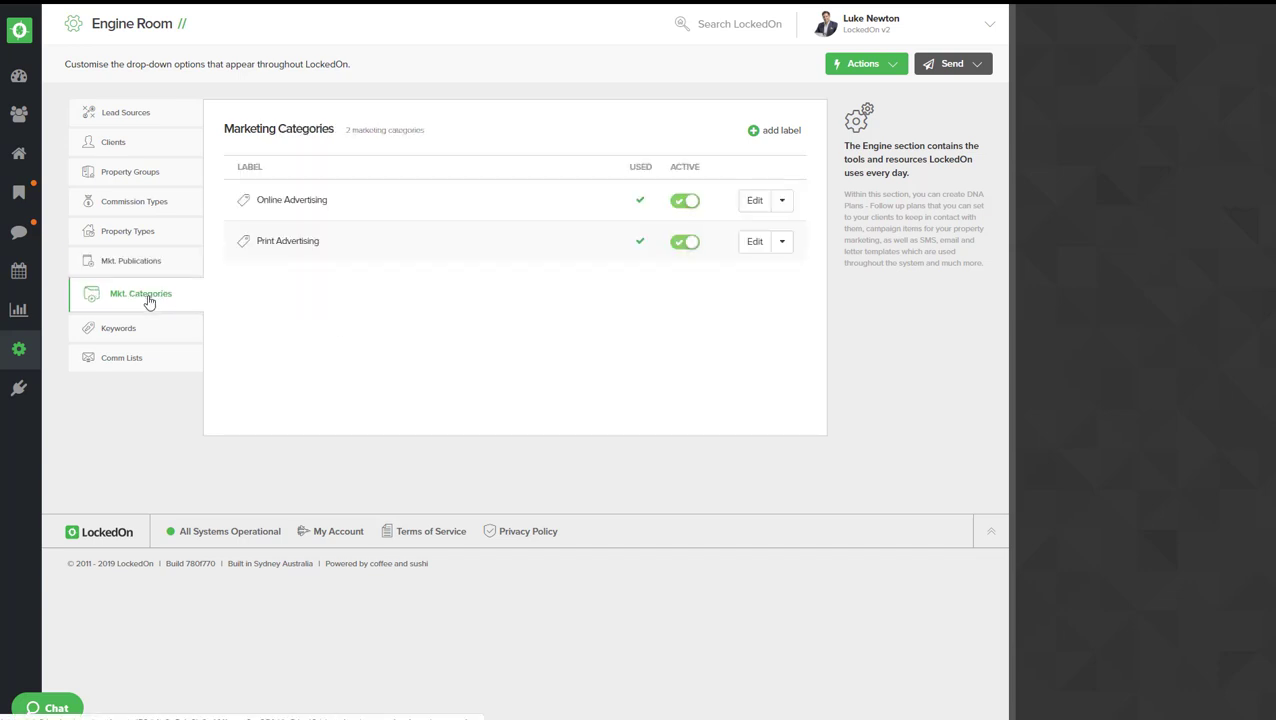
pyautogui.moveTo(19, 349)
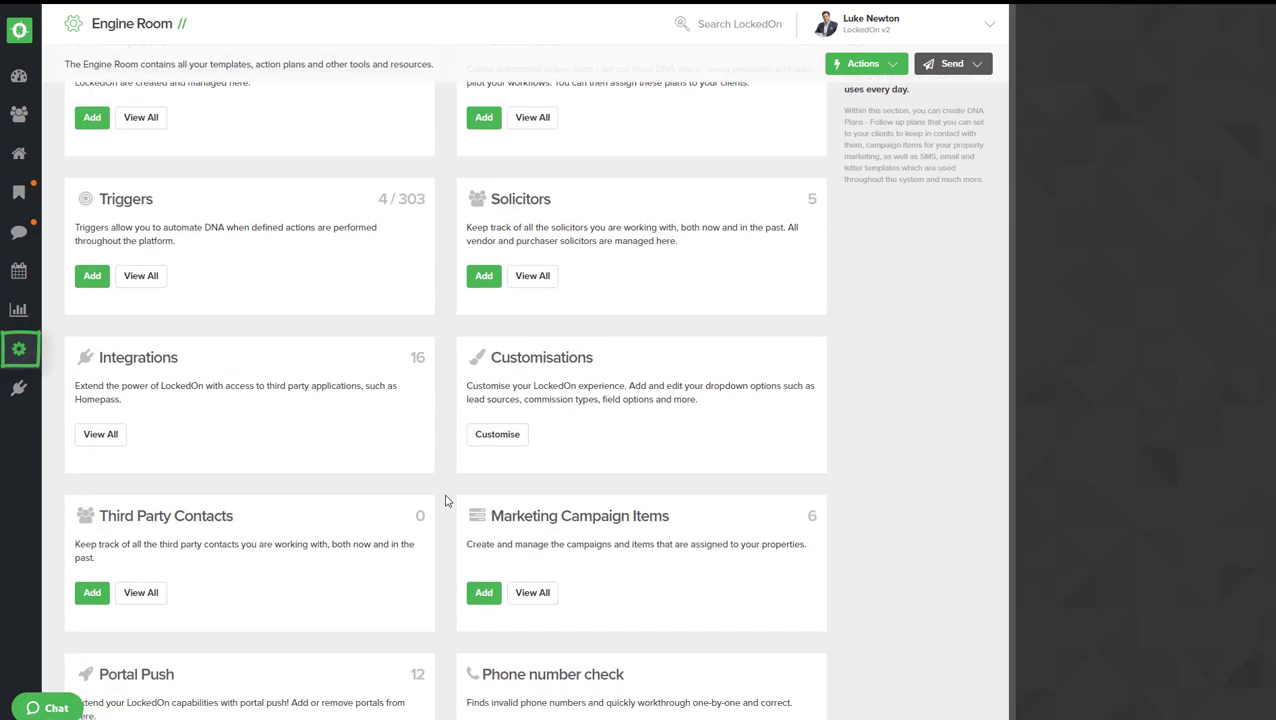
# Step: Start a new Marketing Campaign Item from the Engine Room and focus Product Code
pyautogui.scroll(-3)
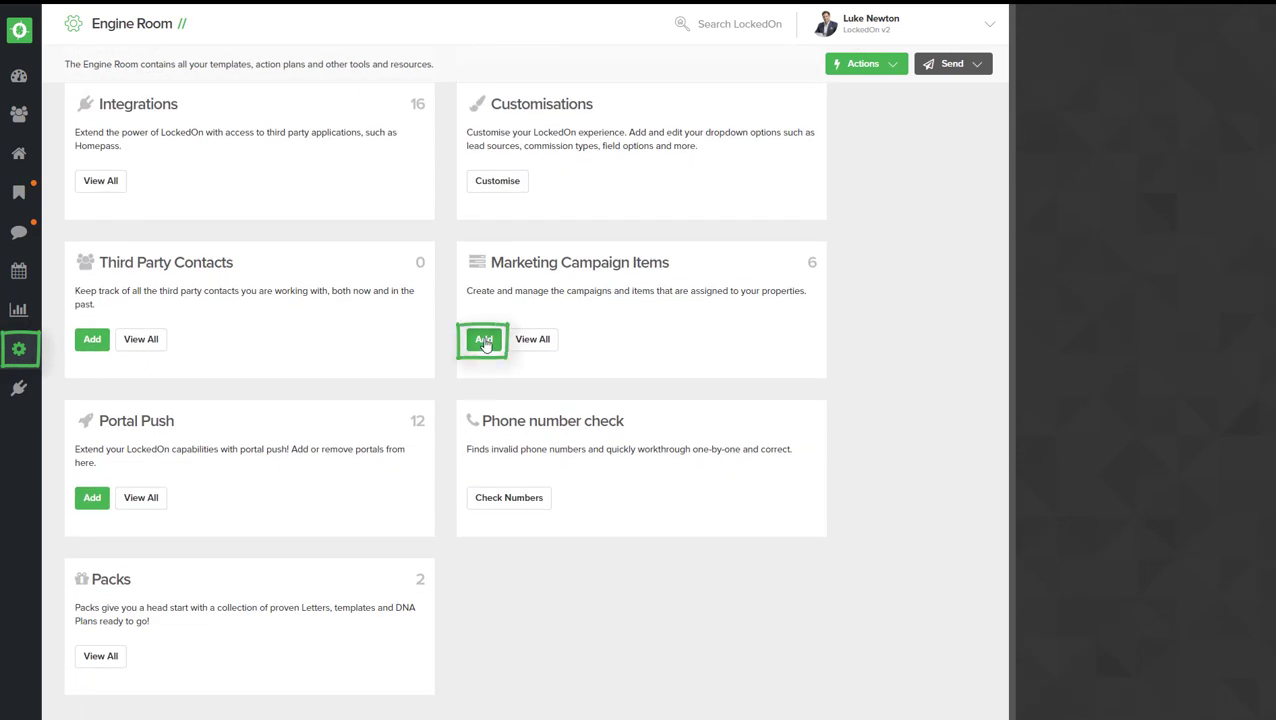
pyautogui.click(484, 339)
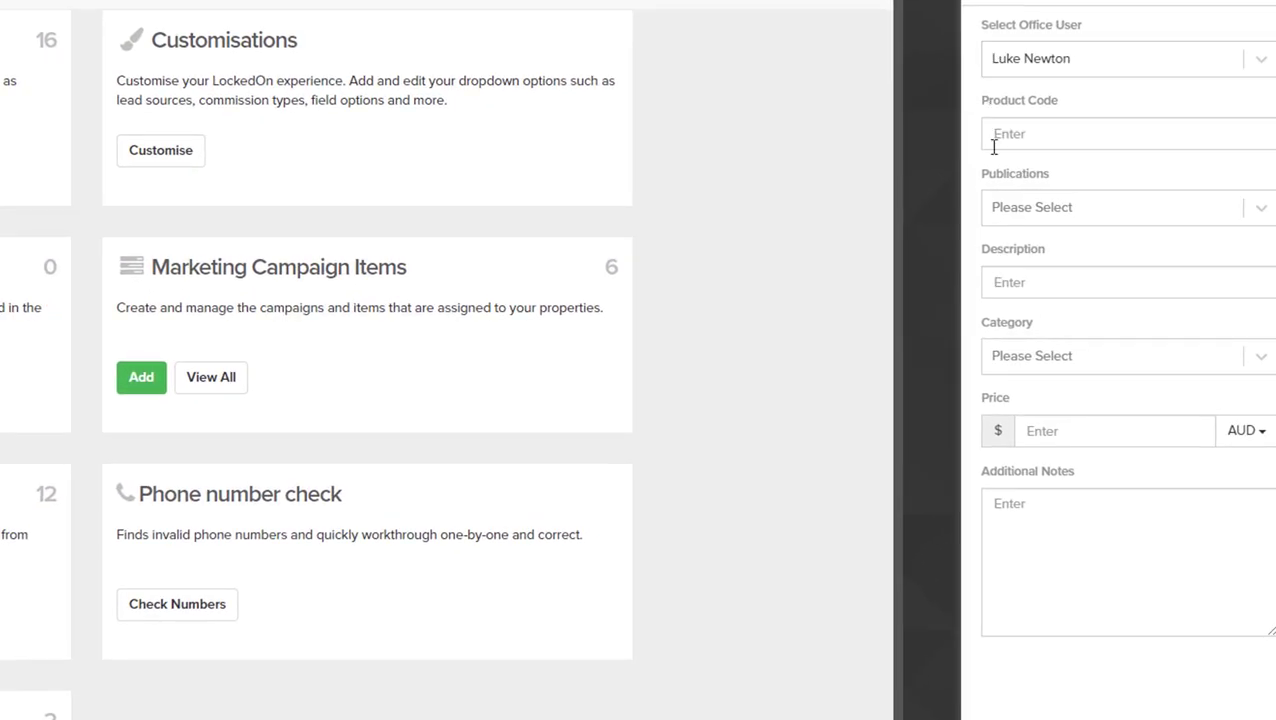
pyautogui.click(1100, 133)
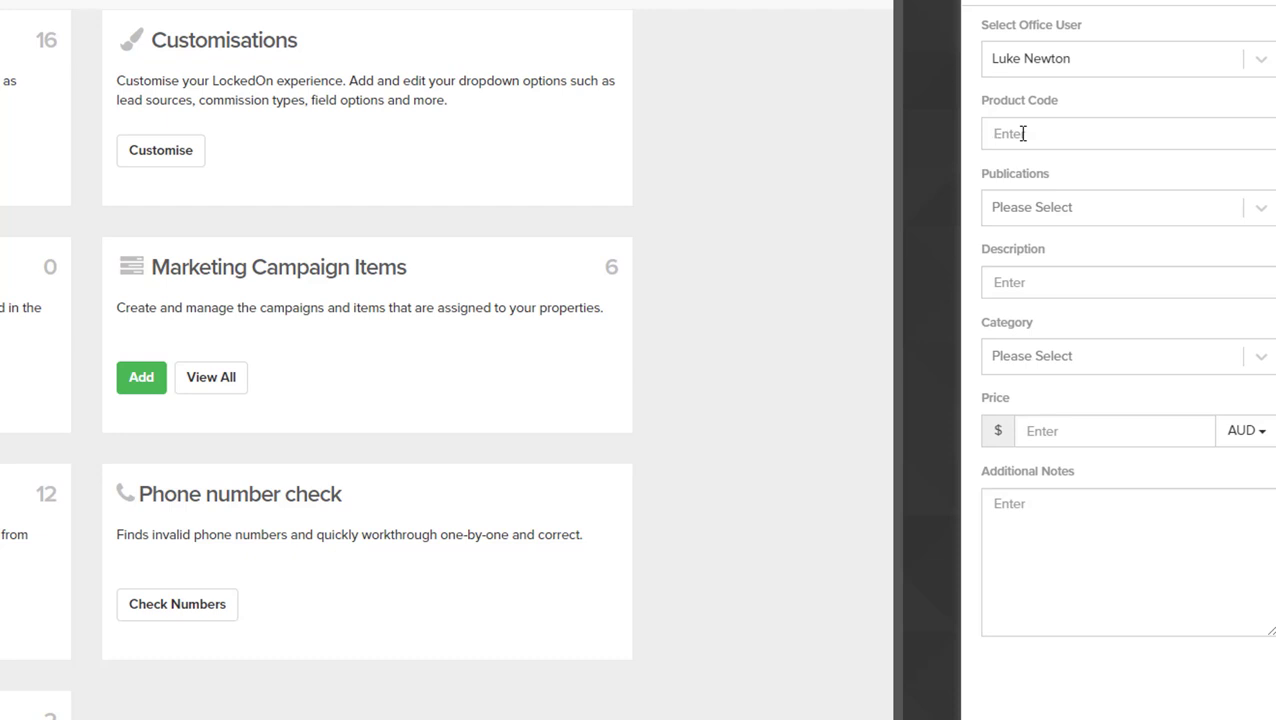
# Step: Enter product code REA005, publication Realestate.com.au and description 'Highlight Feature 4 weeks'
pyautogui.write('REA')
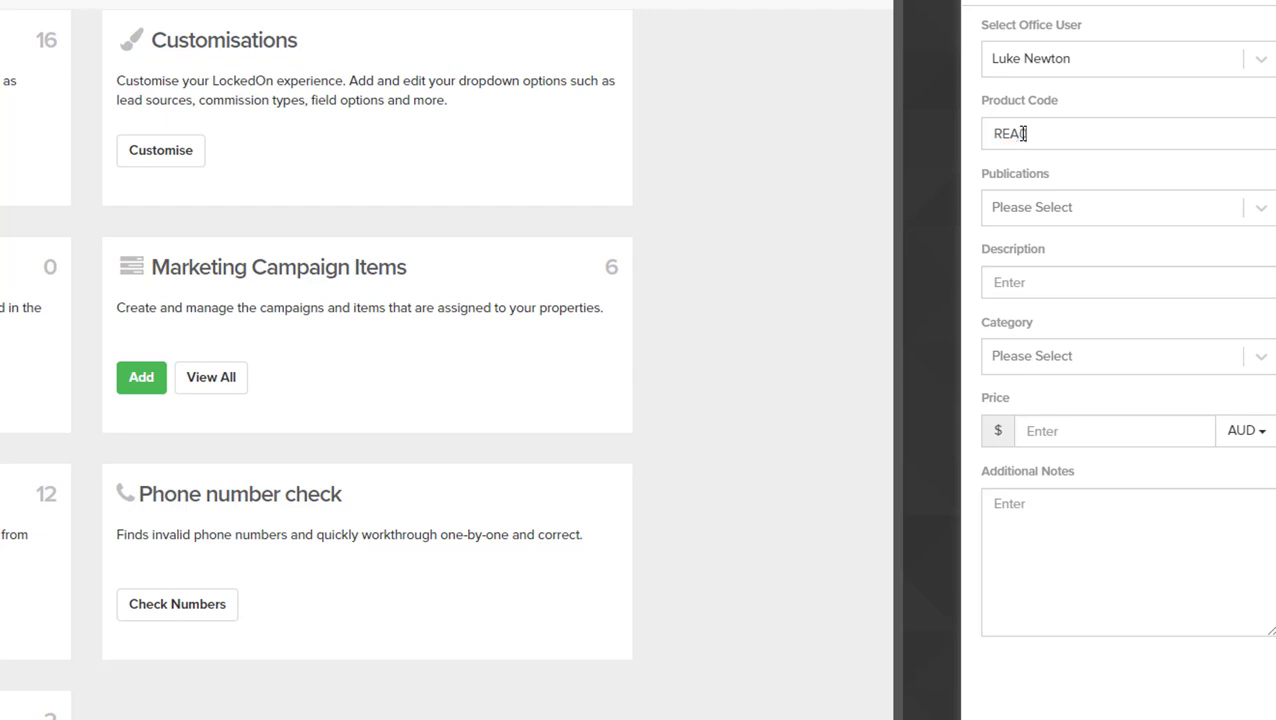
pyautogui.write('05')
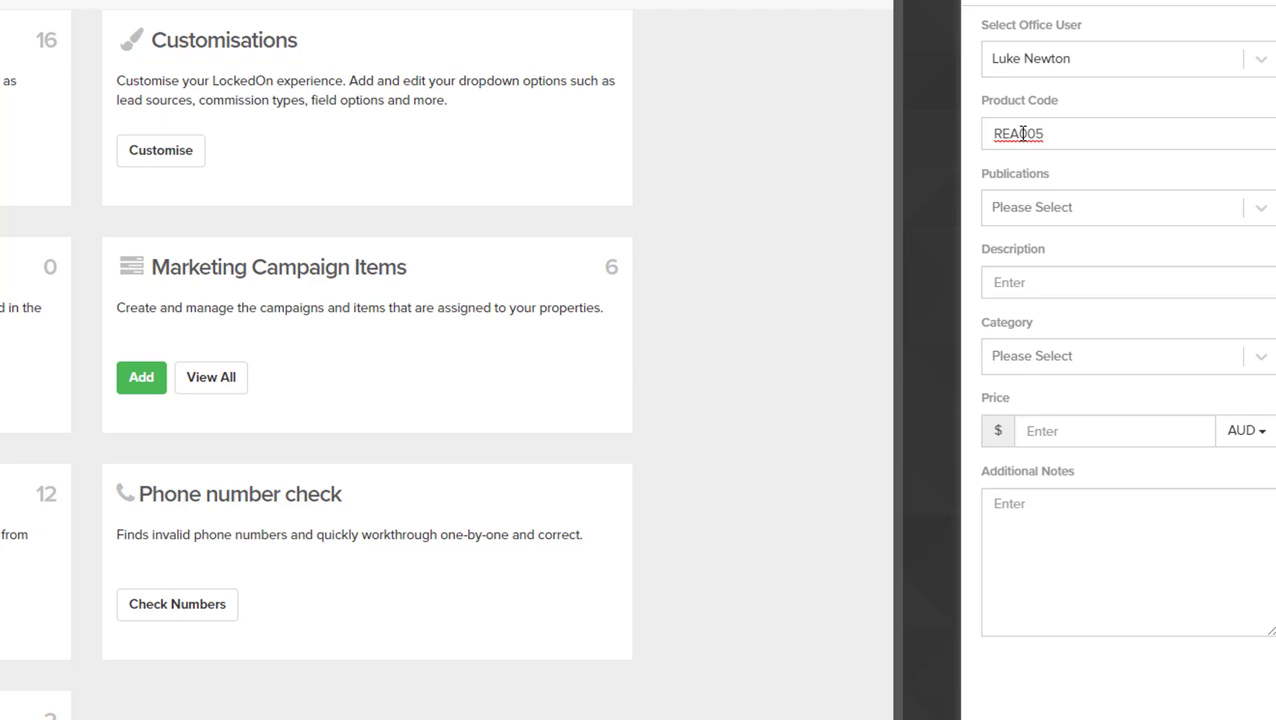
pyautogui.click(1120, 207)
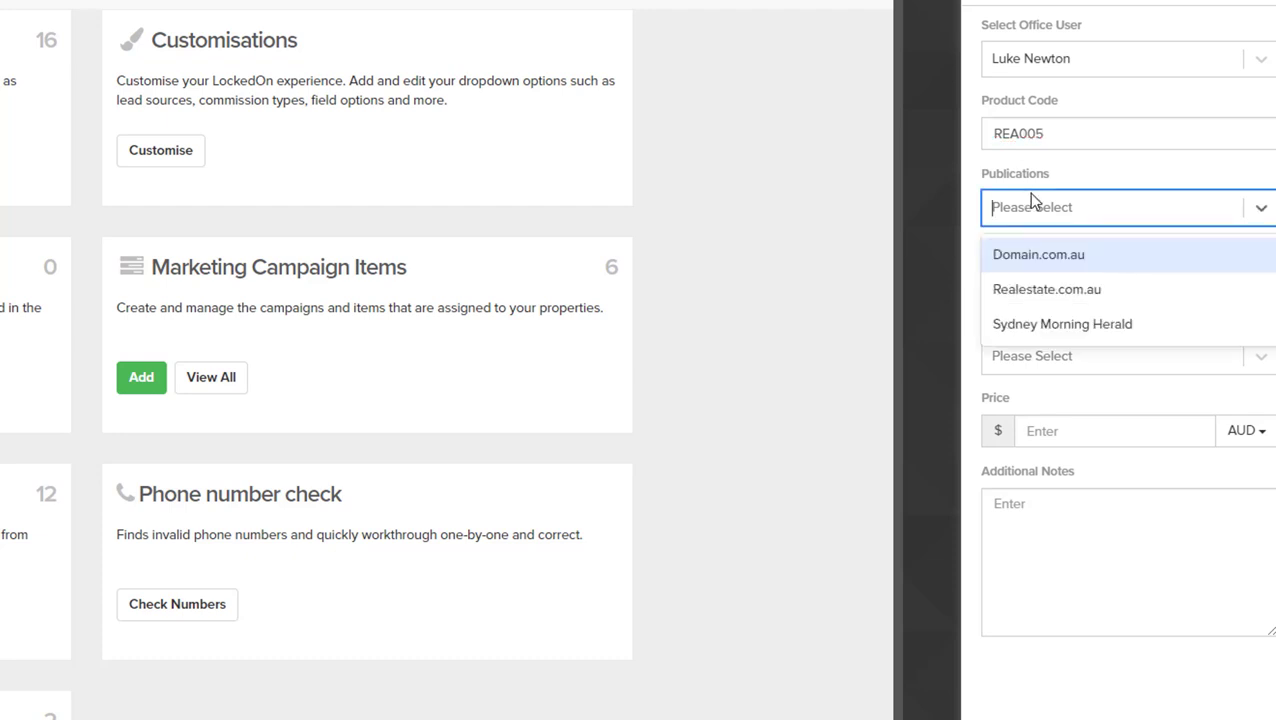
pyautogui.click(1046, 289)
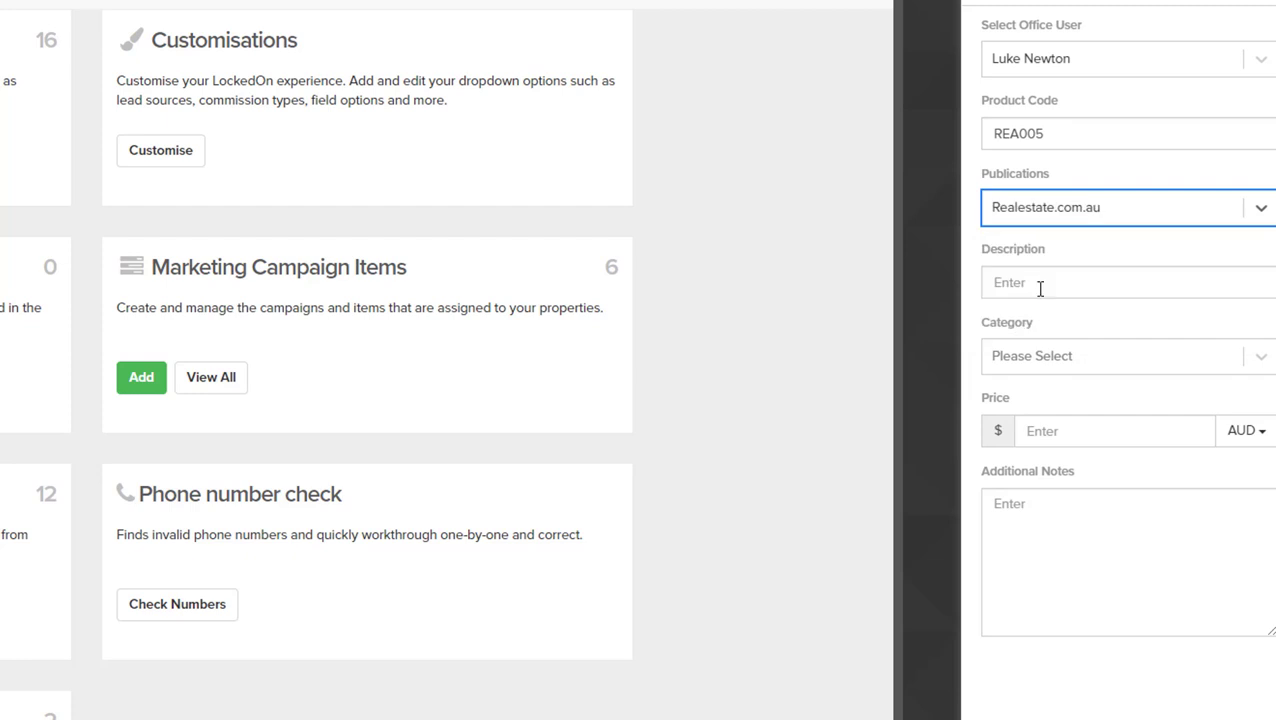
pyautogui.write('Highlight Feature 4 weeks')
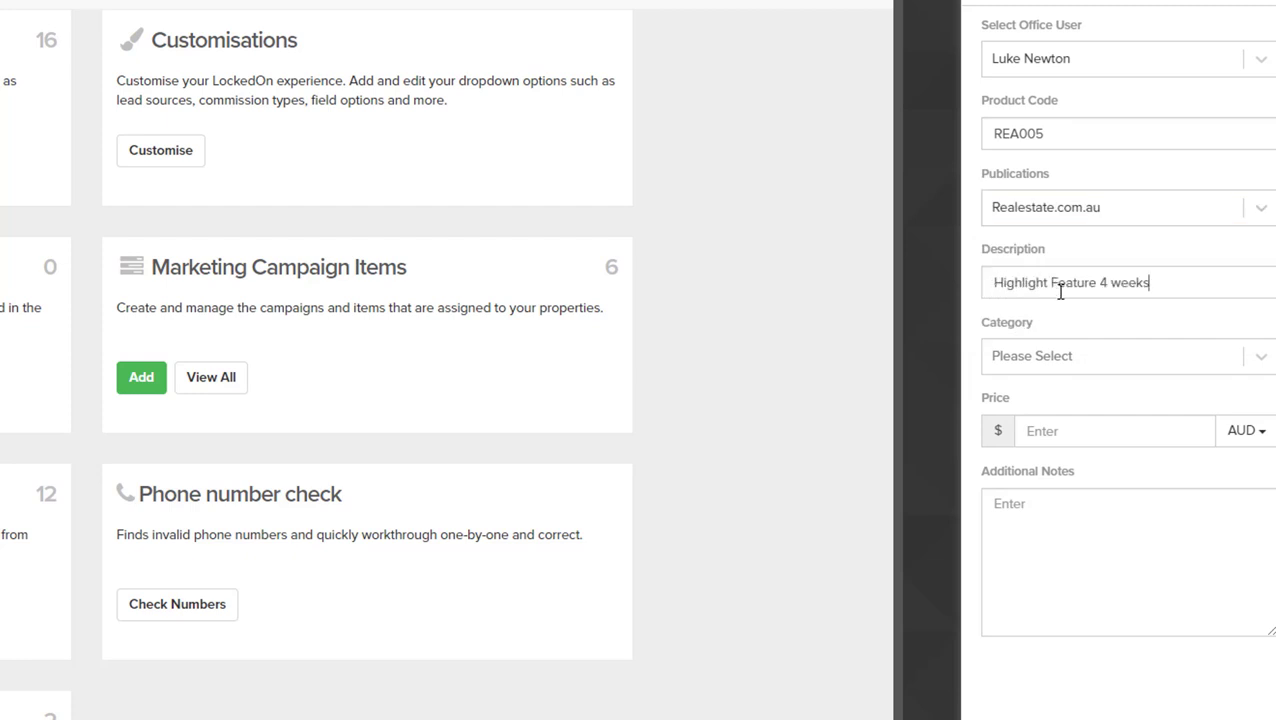
pyautogui.click(1120, 355)
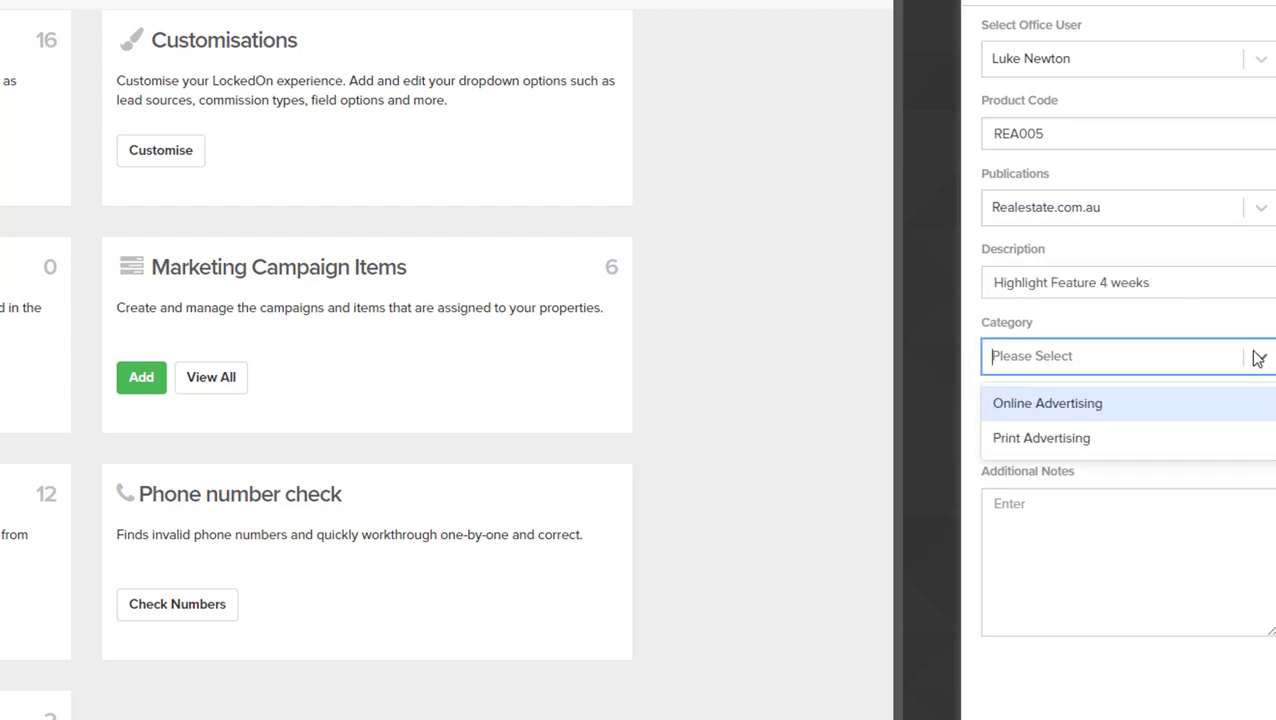
# Step: Set category Online Advertising, price 3500, note 'Top of page property for suburb for 4 weeks', and save
pyautogui.click(1047, 403)
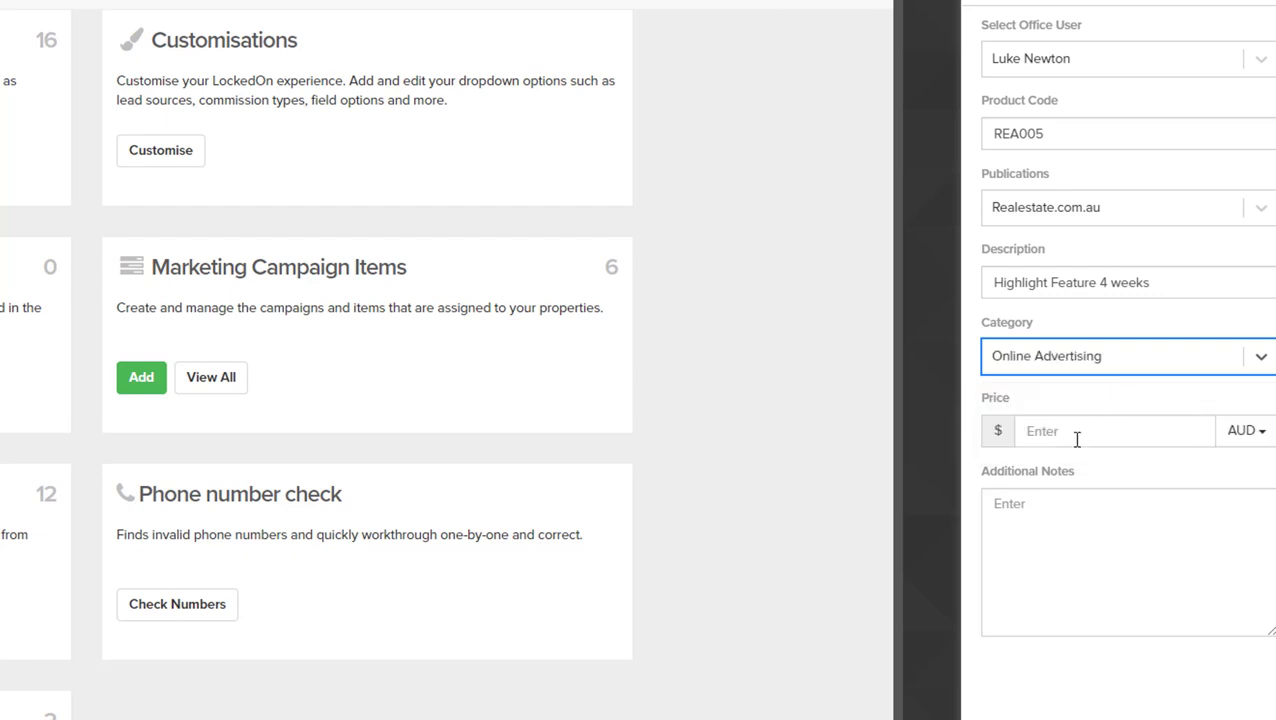
pyautogui.write('3500')
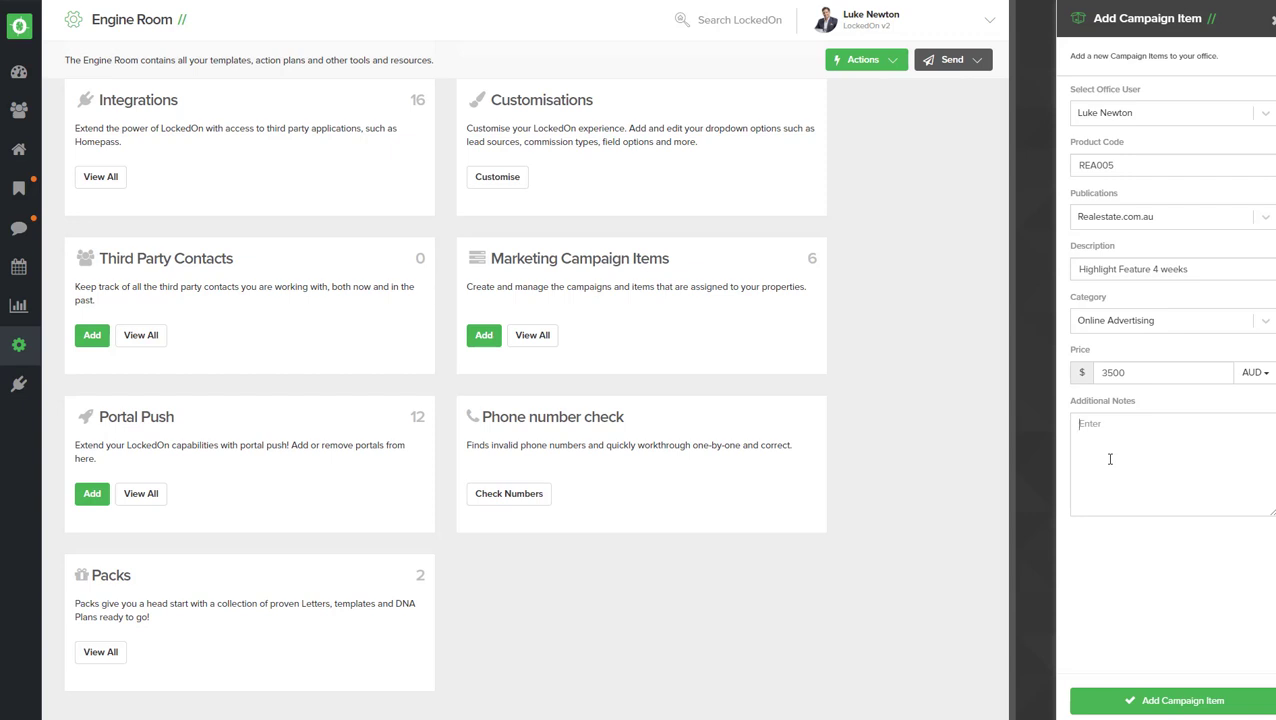
pyautogui.write('Top of page property for suburb for 4 weeks')
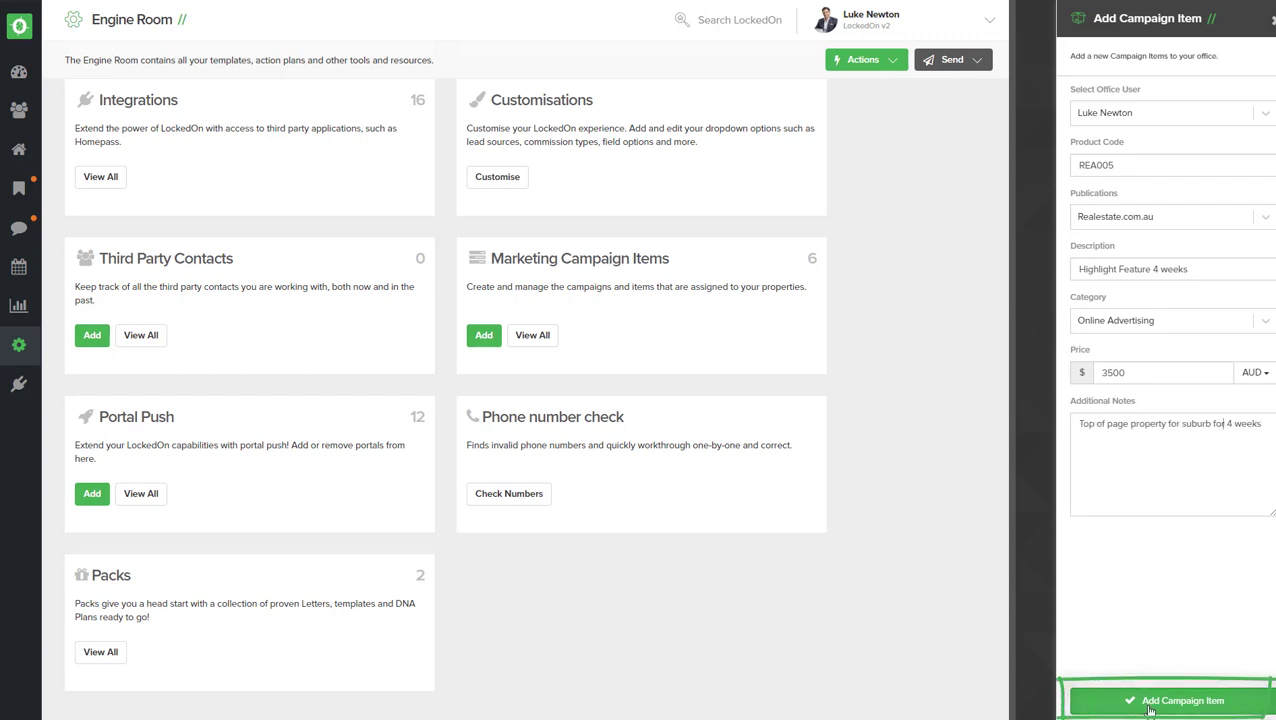
pyautogui.click(1165, 700)
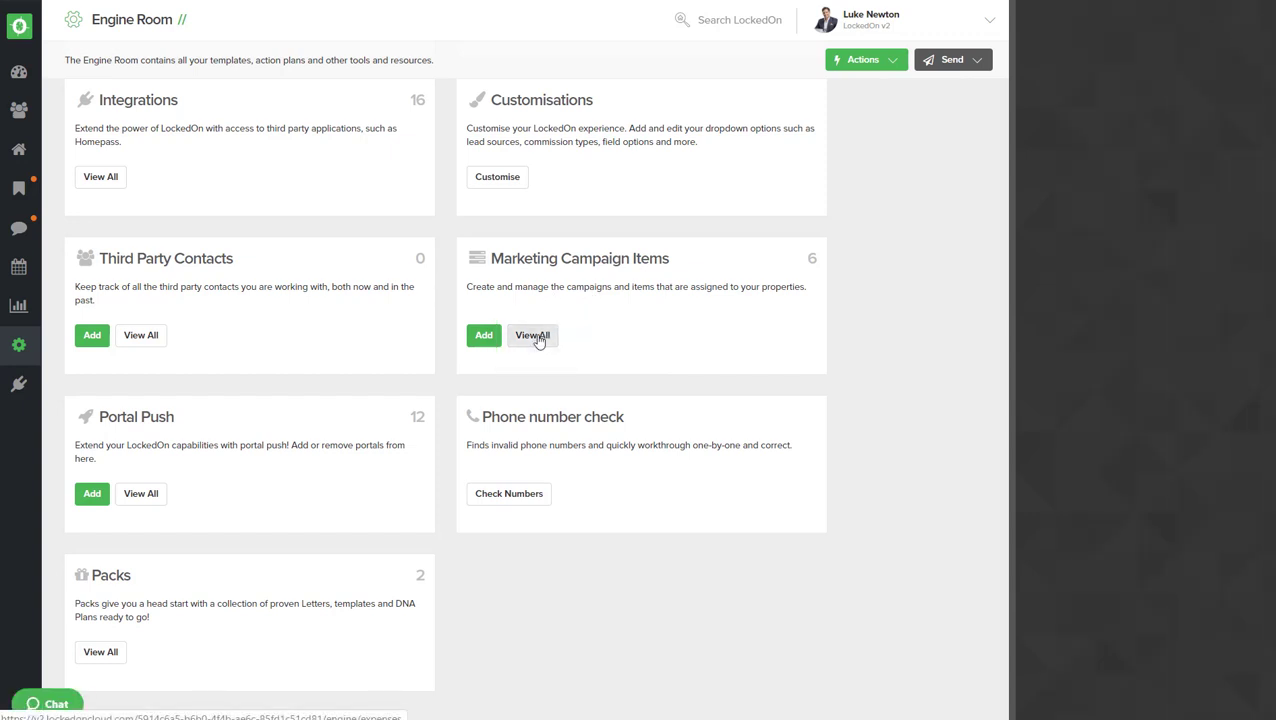
# Step: Open View All on the Marketing Campaign Items card to list all expense items
pyautogui.click(532, 335)
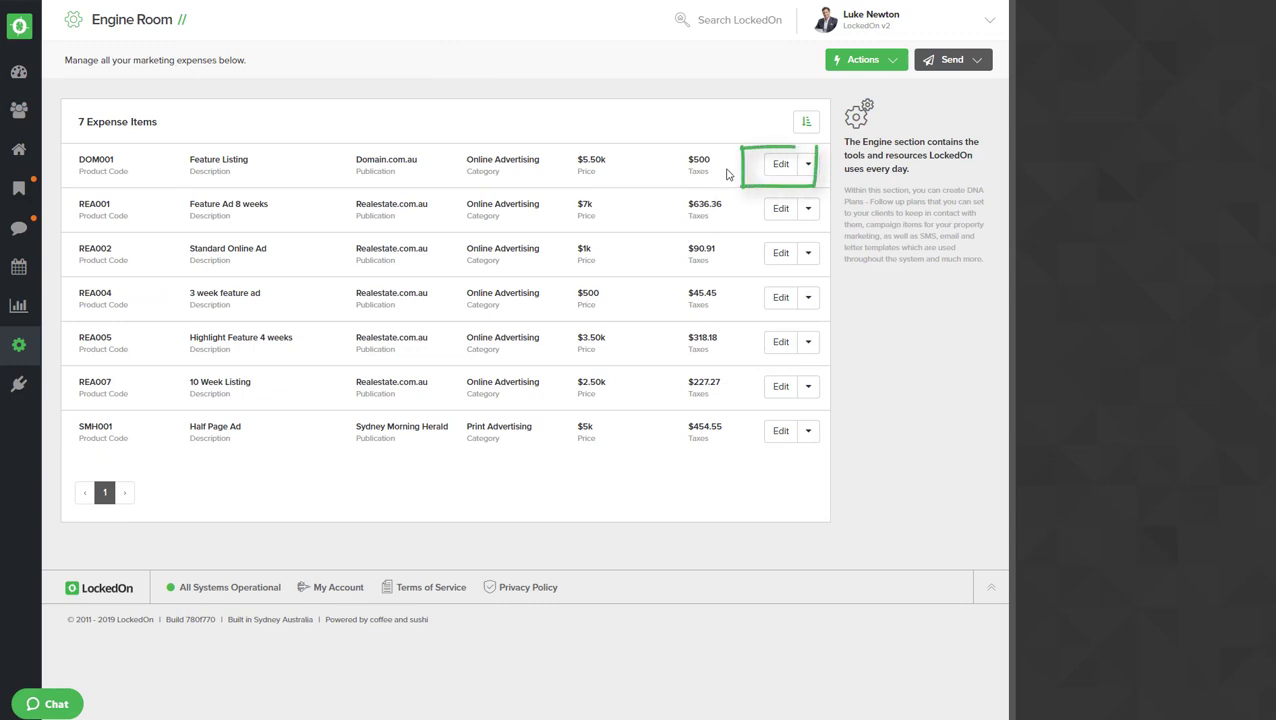
pyautogui.moveTo(728, 313)
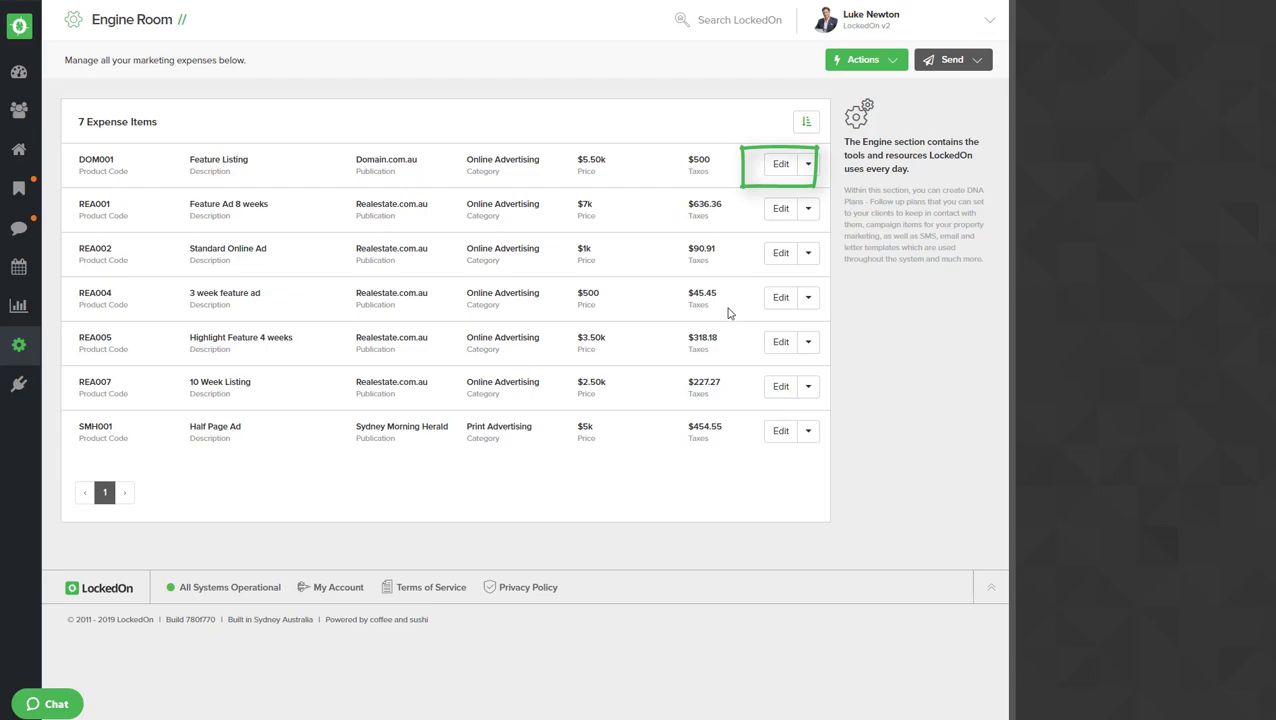